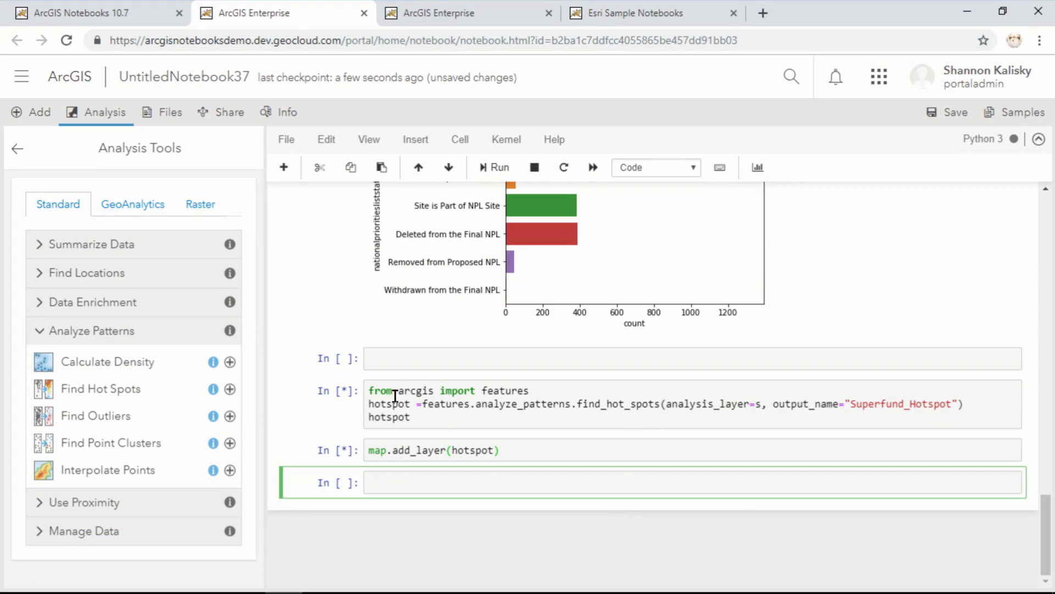
Step: Show the notebook's current sharing status, which is not shared yet
{"action": "left_click", "coordinate": [228, 112]}
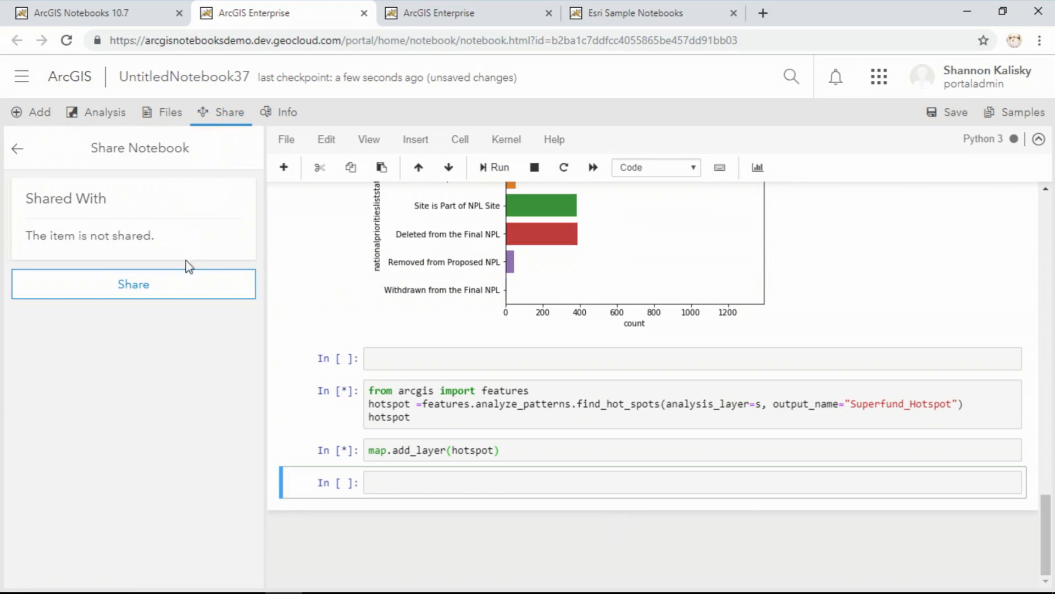
Step: Choose the Notebook Peer Review group as the sharing target for the notebook
{"action": "left_click", "coordinate": [133, 284]}
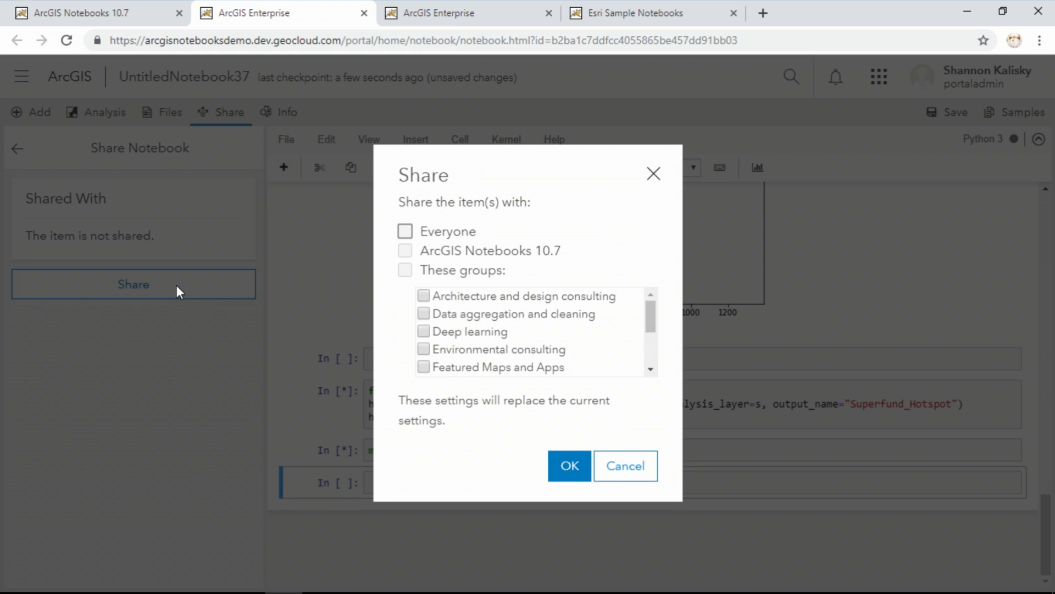
{"action": "mouse_move", "coordinate": [502, 313]}
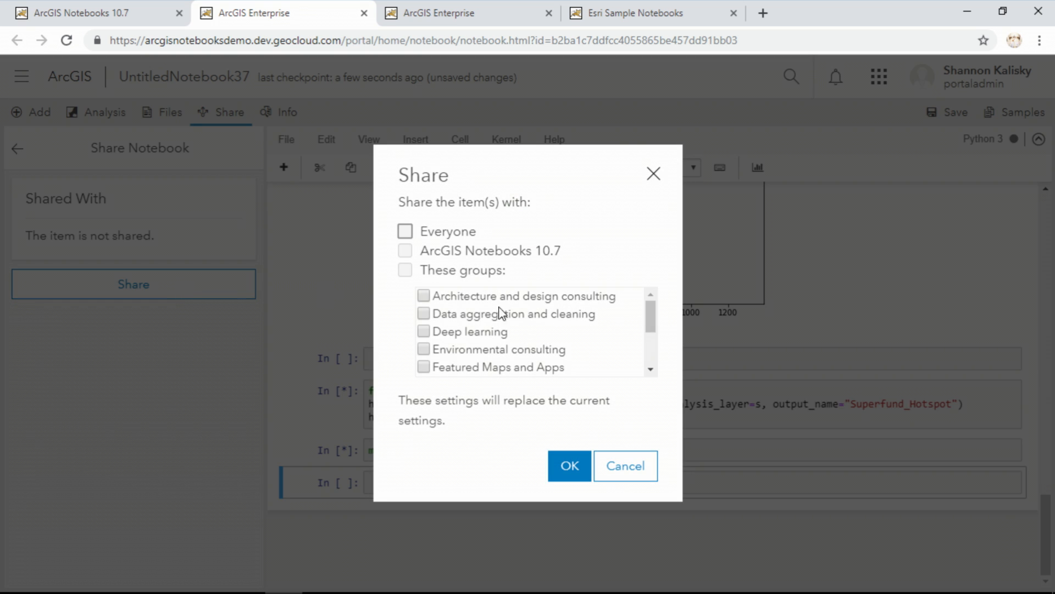
{"action": "scroll", "scroll_direction": "down", "scroll_amount": 3}
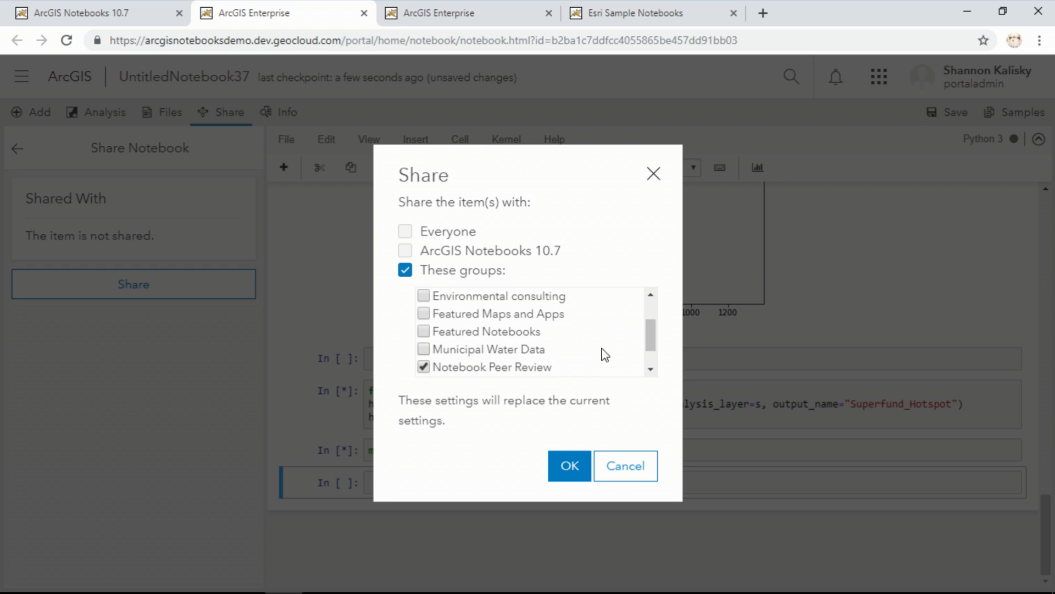
{"action": "scroll", "scroll_direction": "up", "scroll_amount": 3}
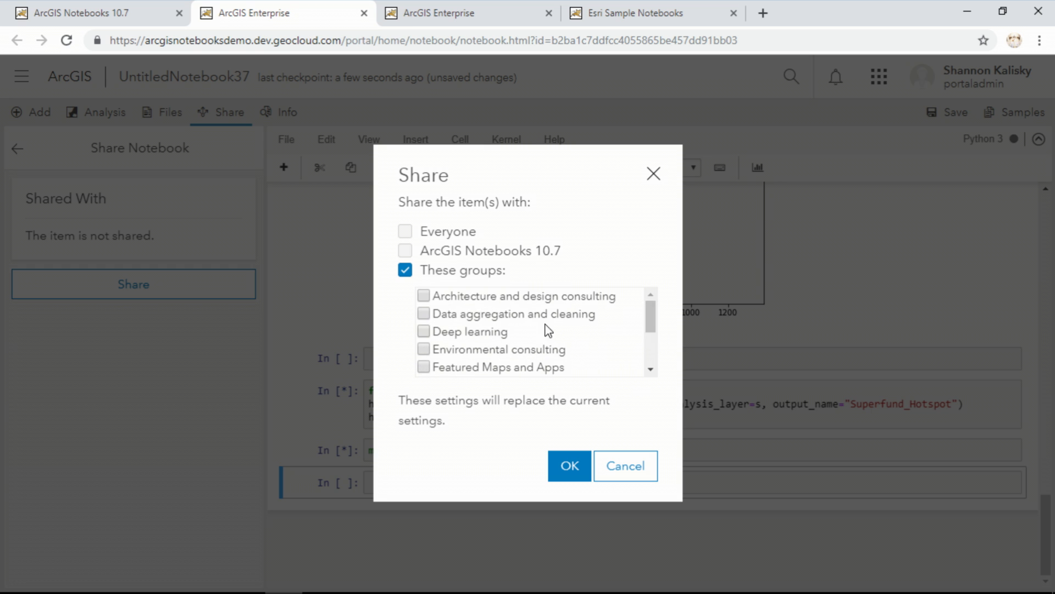